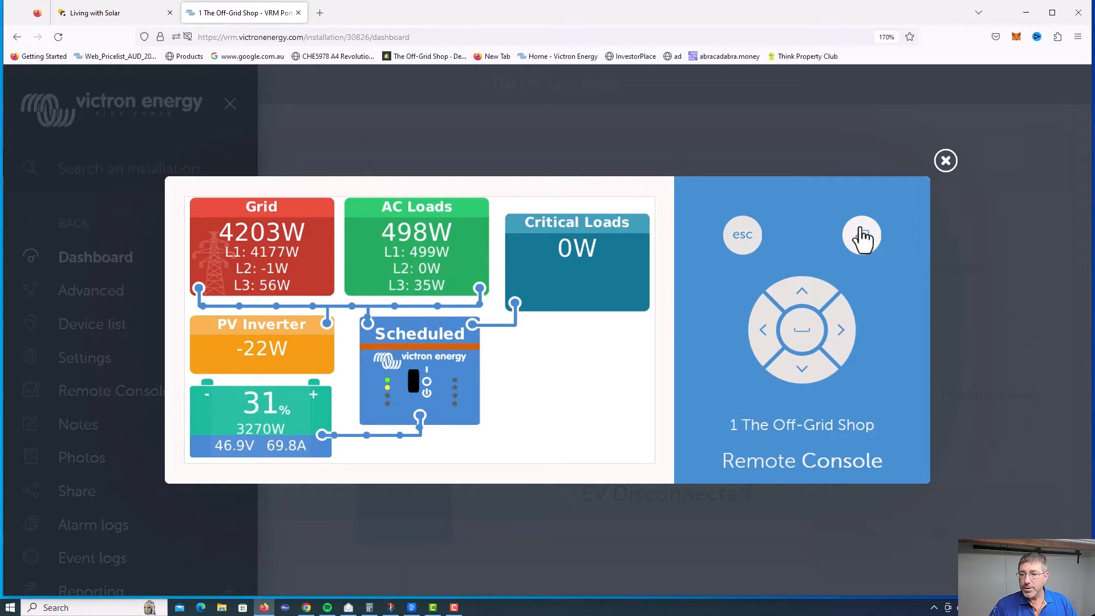
Step: Move from the system overview into Settings and down to the ESS entry in Optimized mode
{"action": "left_click", "coordinate": [861, 235]}
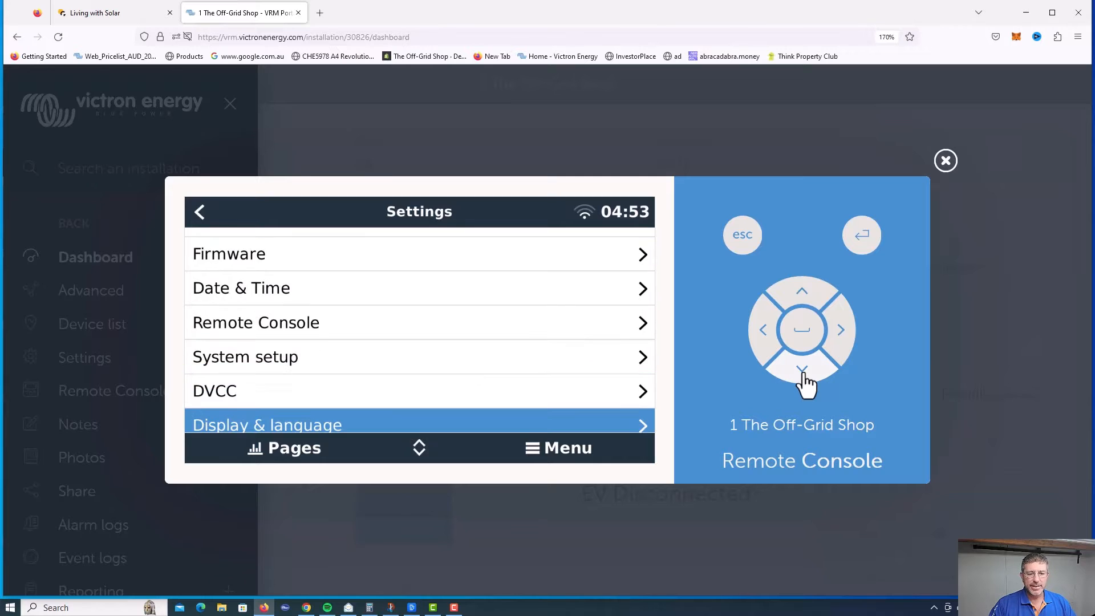
{"action": "left_click", "coordinate": [801, 368]}
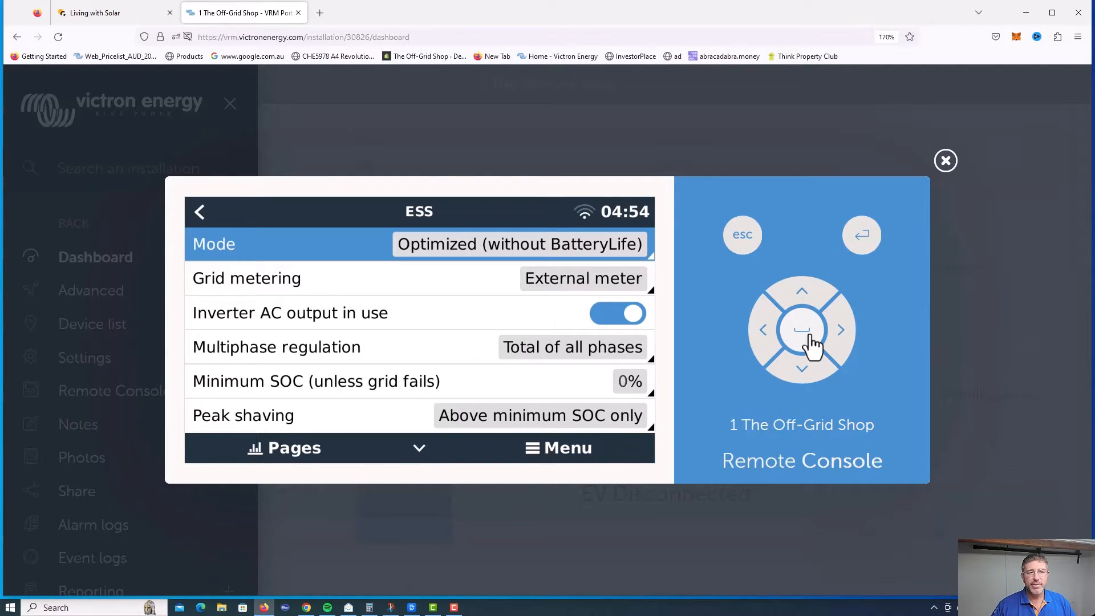
{"action": "left_click", "coordinate": [112, 13]}
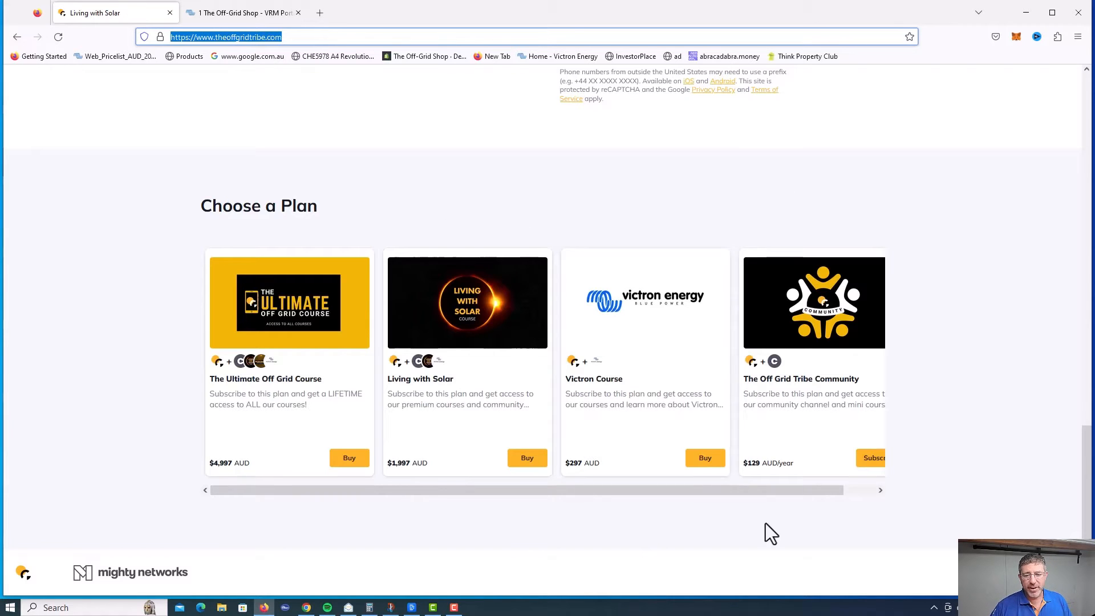
{"action": "mouse_move", "coordinate": [680, 382]}
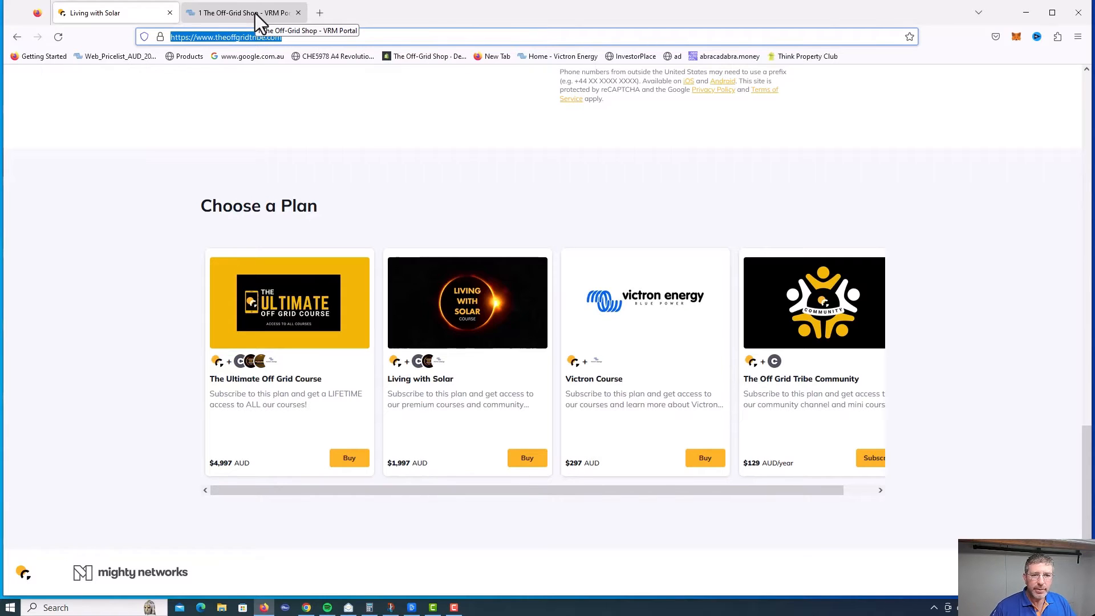
Step: Scroll down the ESS options to Schedule 1, enabled weekends 09:30 for 7 hours to 100% SOC
{"action": "left_click", "coordinate": [241, 13]}
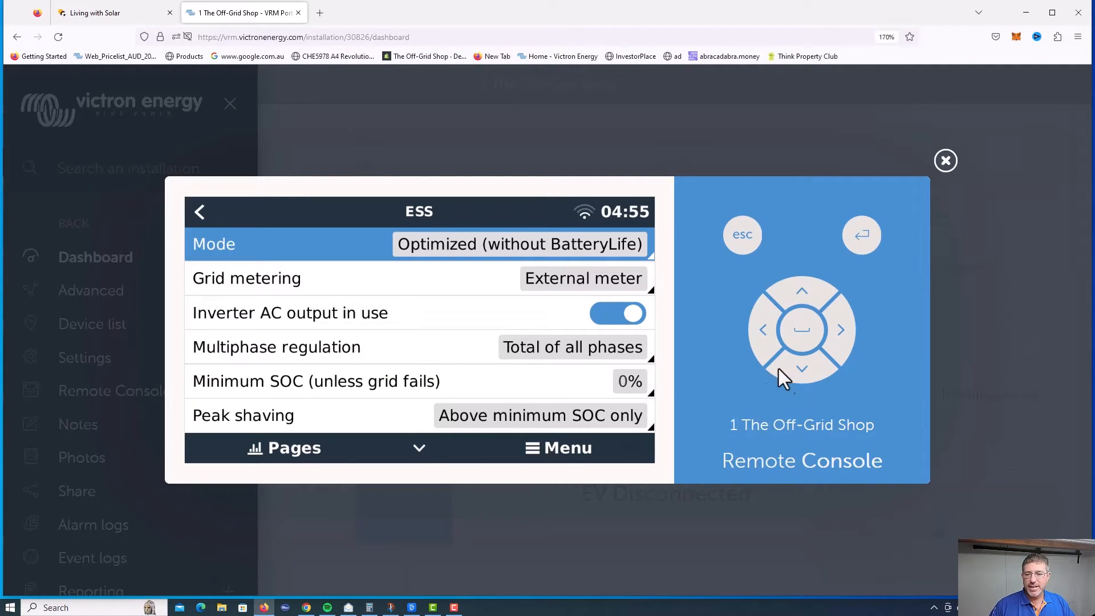
{"action": "left_click", "coordinate": [801, 369]}
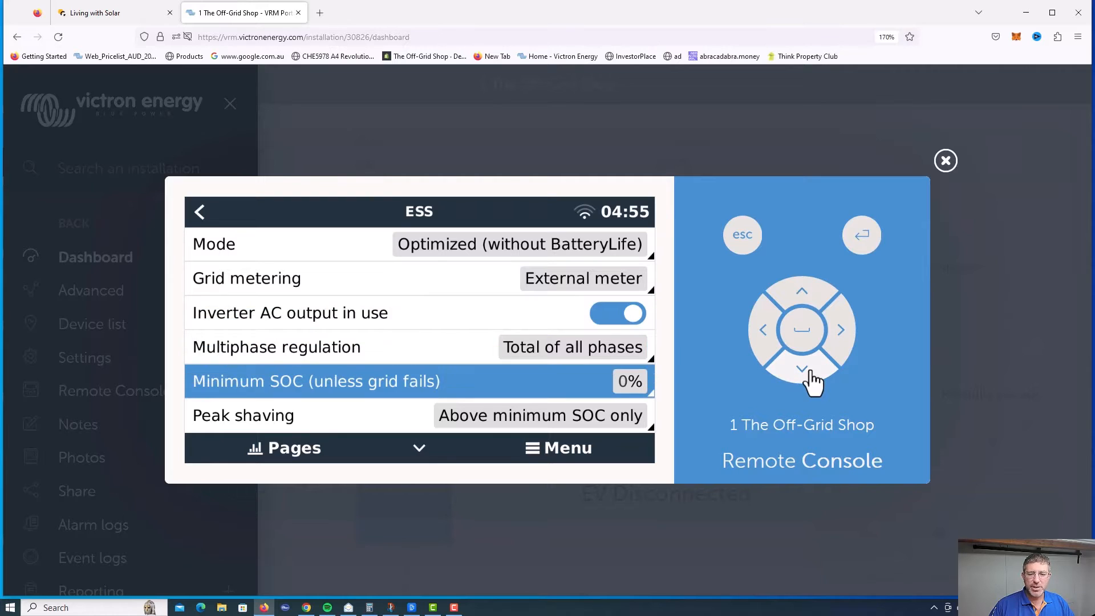
{"action": "left_click", "coordinate": [802, 369]}
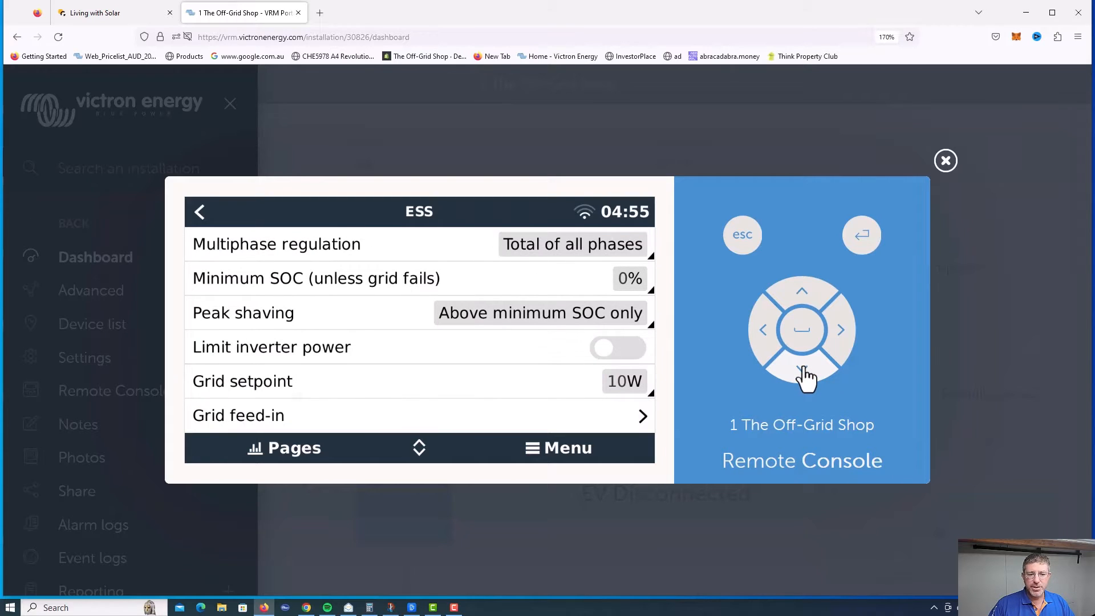
{"action": "left_click", "coordinate": [802, 366]}
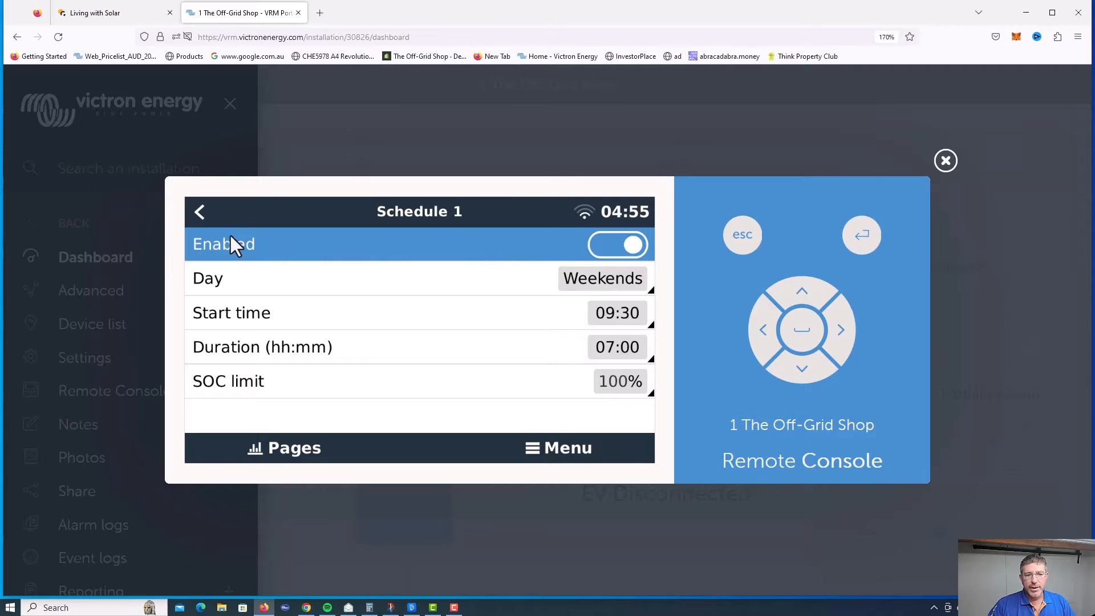
{"action": "mouse_move", "coordinate": [802, 374]}
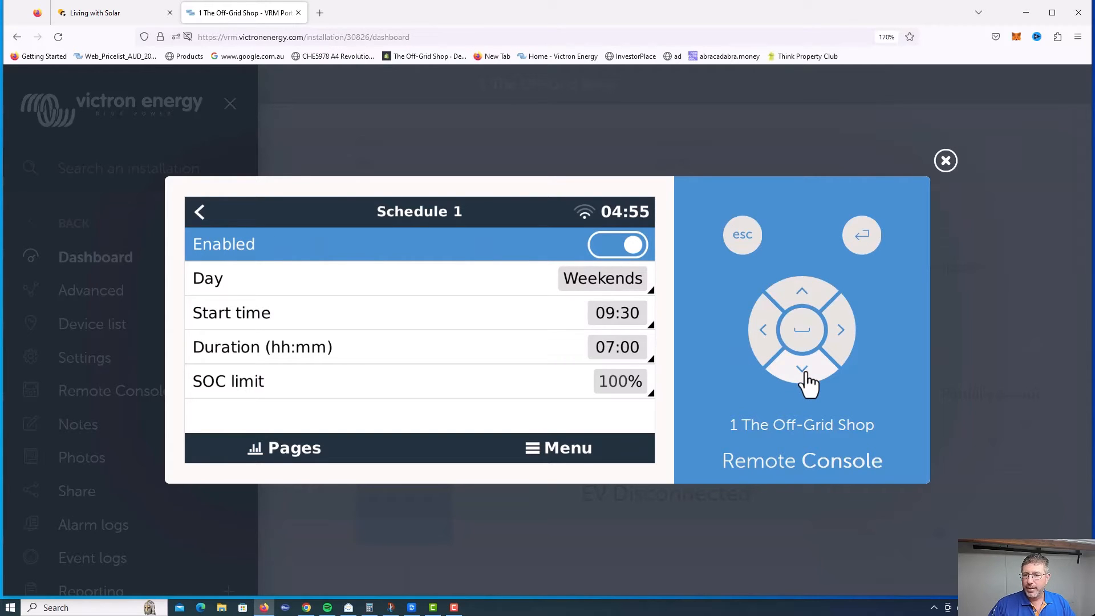
Step: Set Schedule 2 enabled for weekdays from 04:00, duration 02:15, SOC limit 40%
{"action": "left_click", "coordinate": [800, 368]}
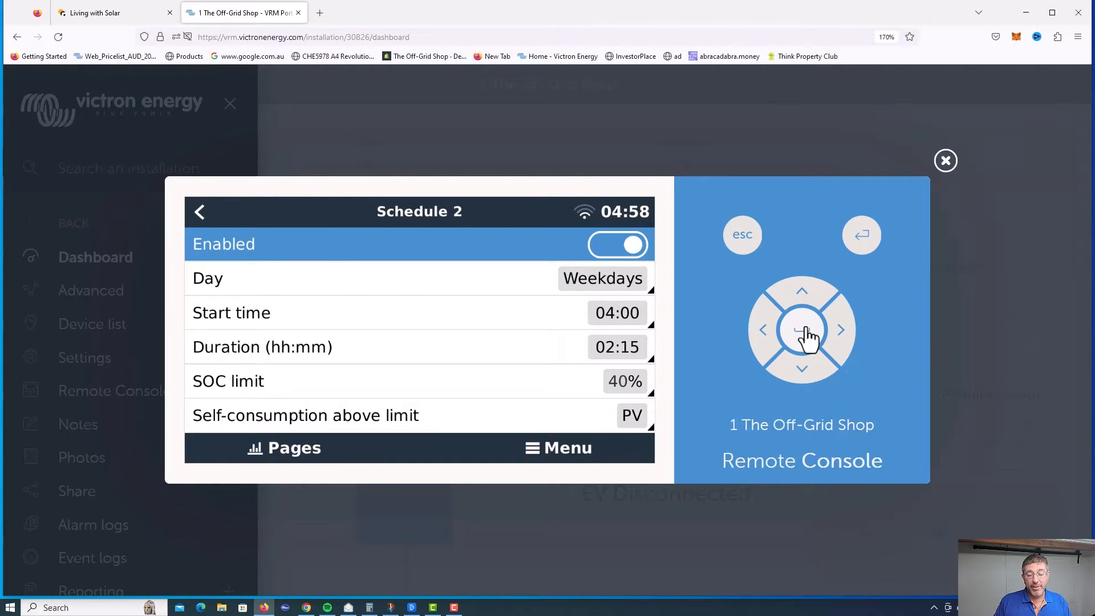
{"action": "left_click", "coordinate": [801, 368]}
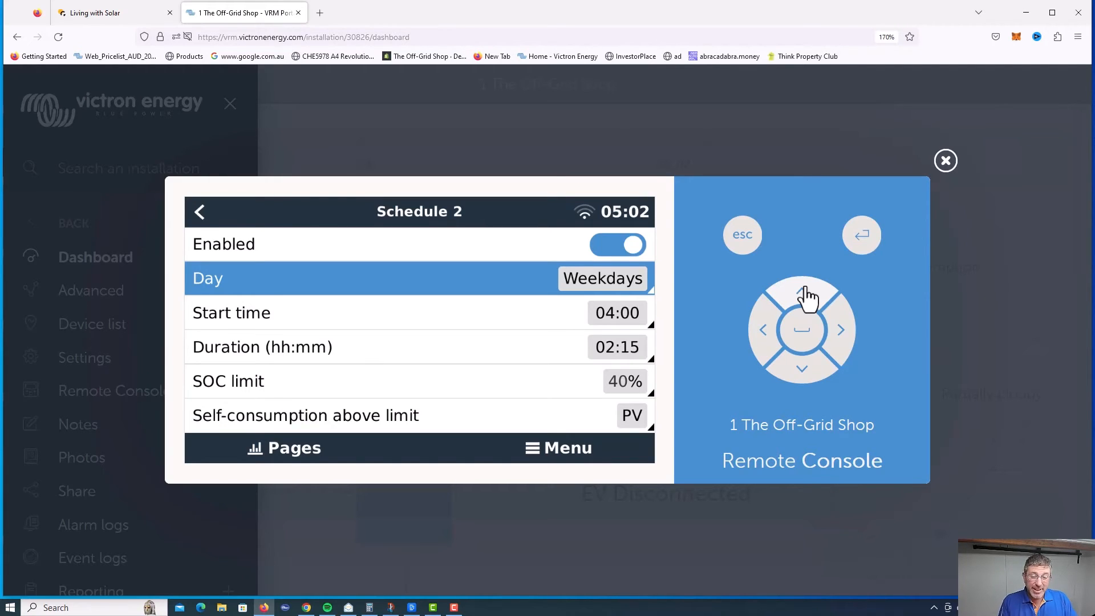
{"action": "mouse_move", "coordinate": [842, 329]}
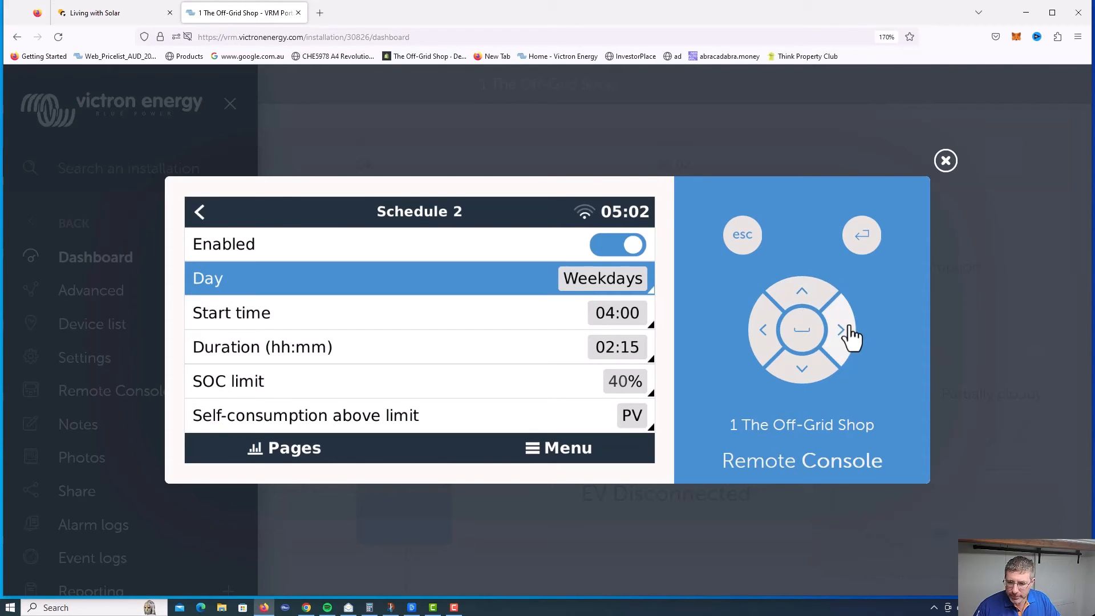
{"action": "left_click", "coordinate": [802, 368]}
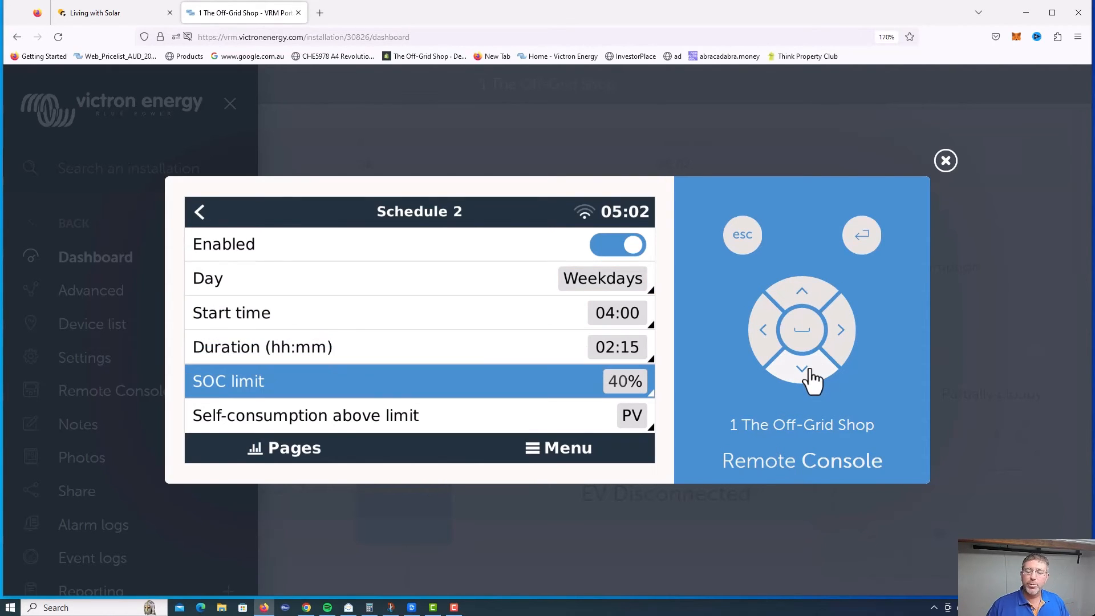